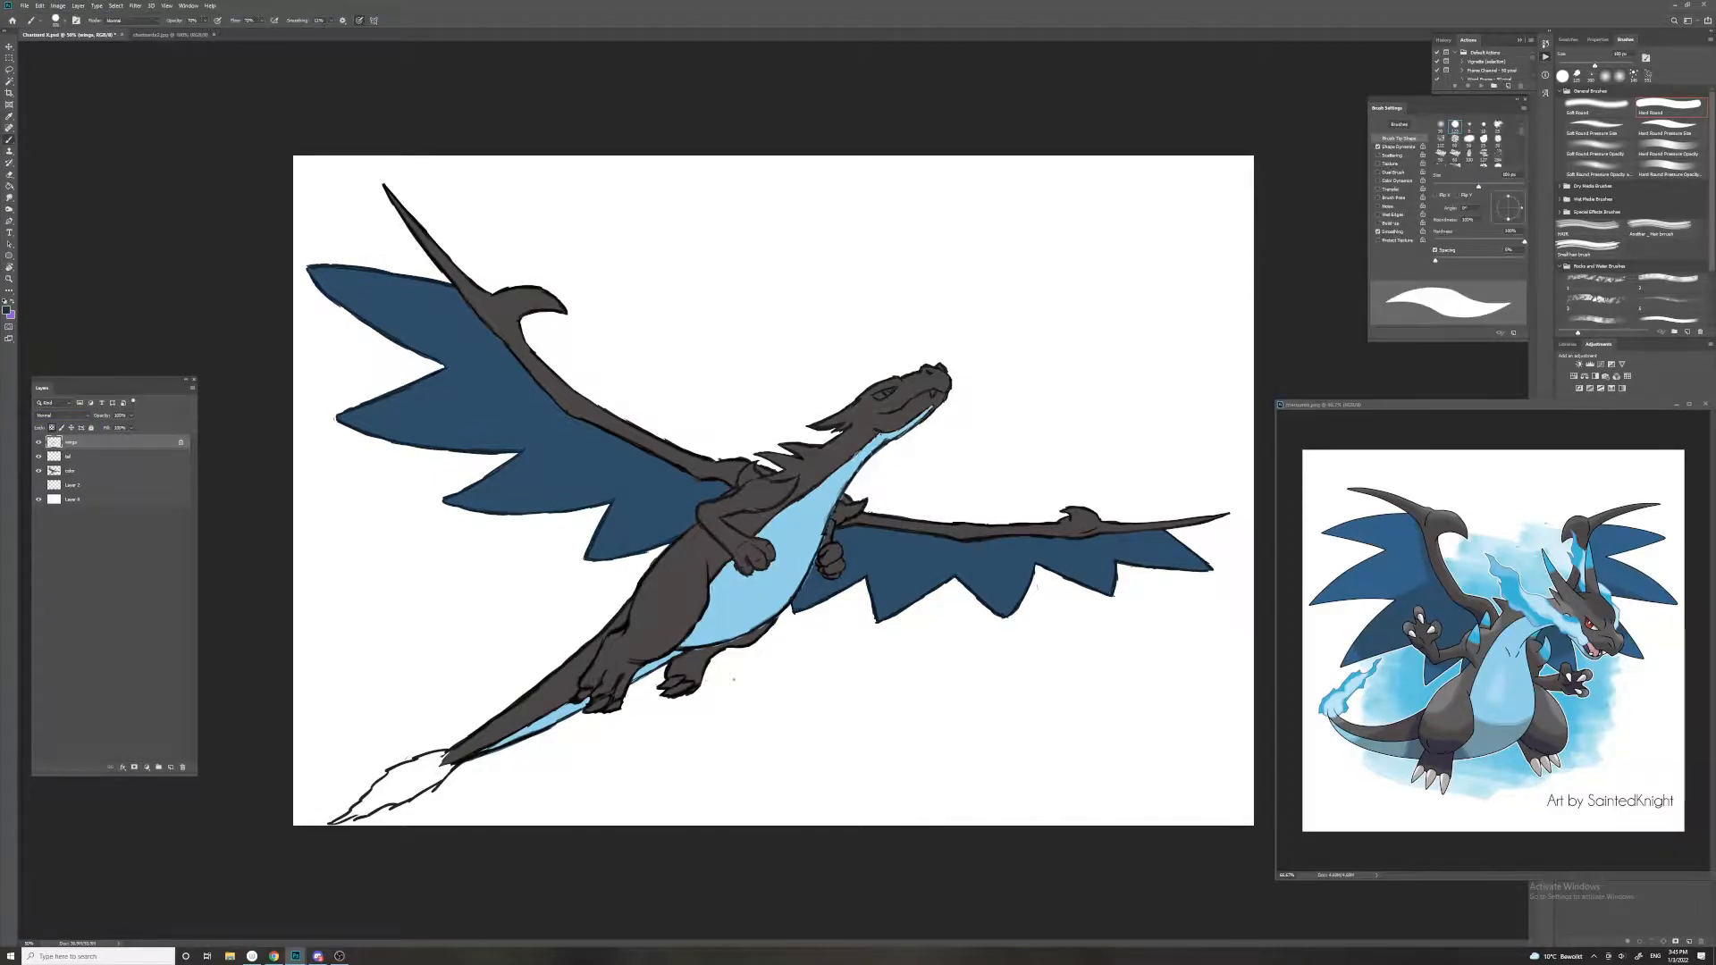
Brush a short grey/light-blue test stroke in the empty space right of the dragon's head
left_click_drag(1094, 319, 1128, 372)
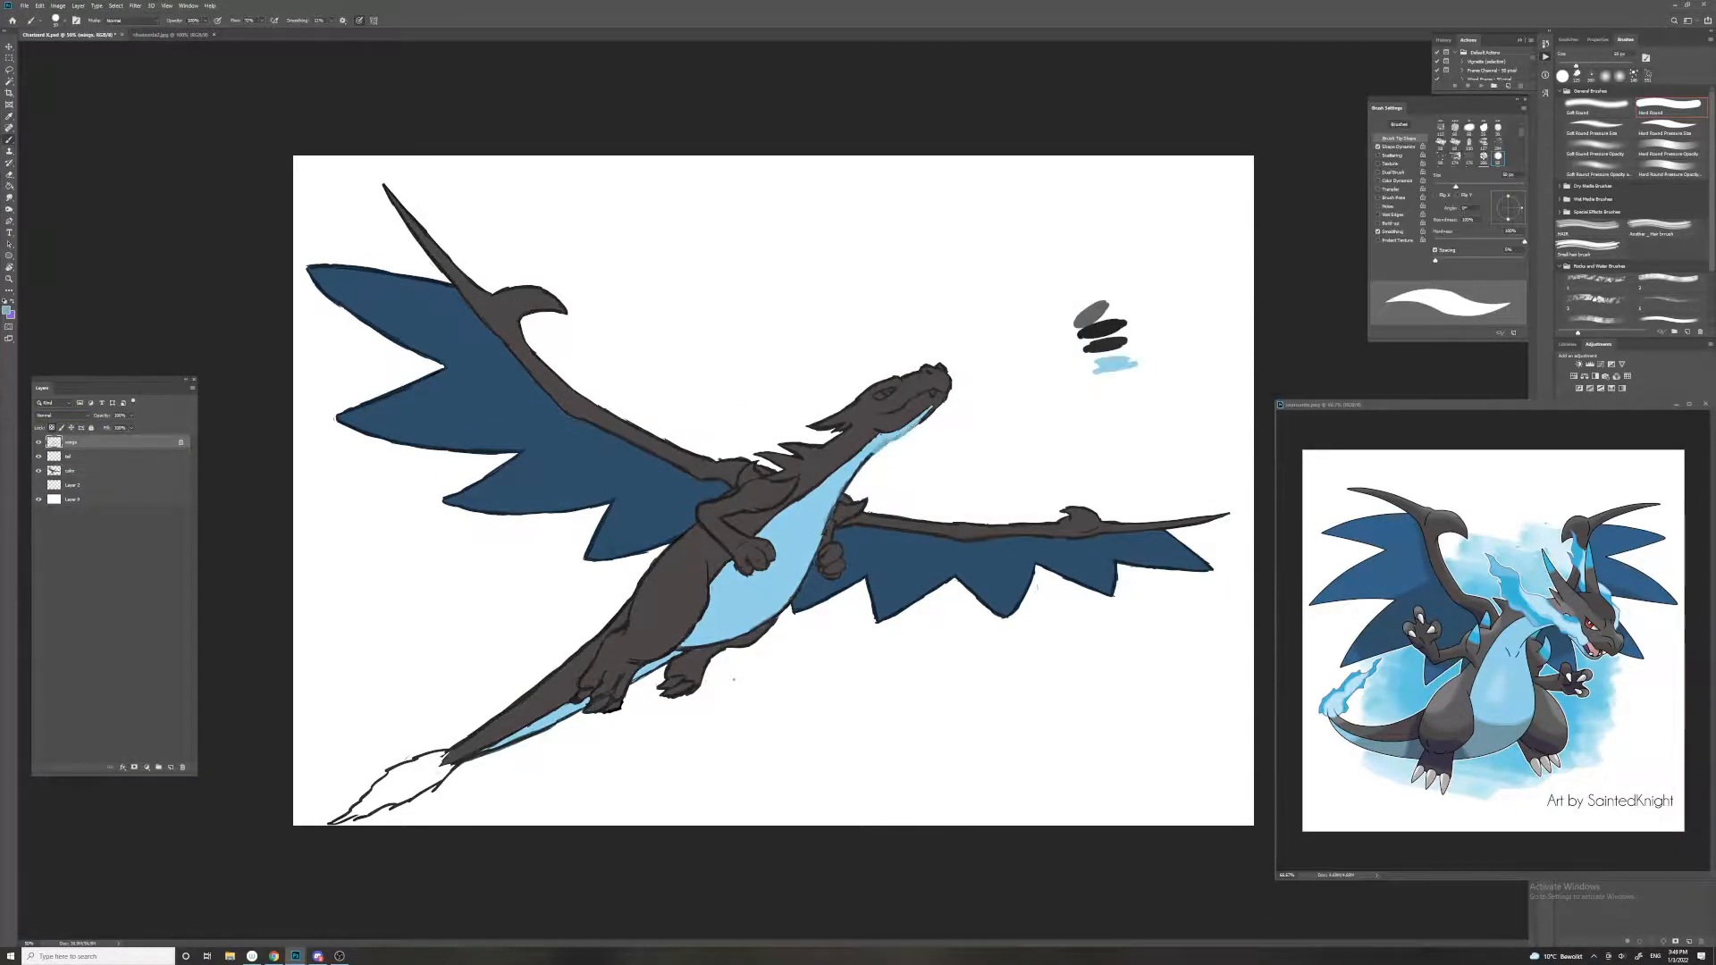